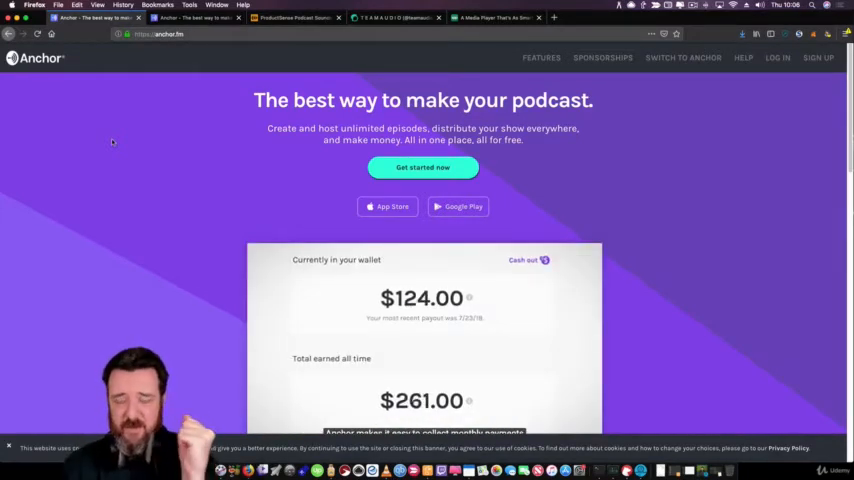
# Step: Go from the anchor.fm homepage to the Positively Negative account dashboard
pyautogui.click(524, 260)
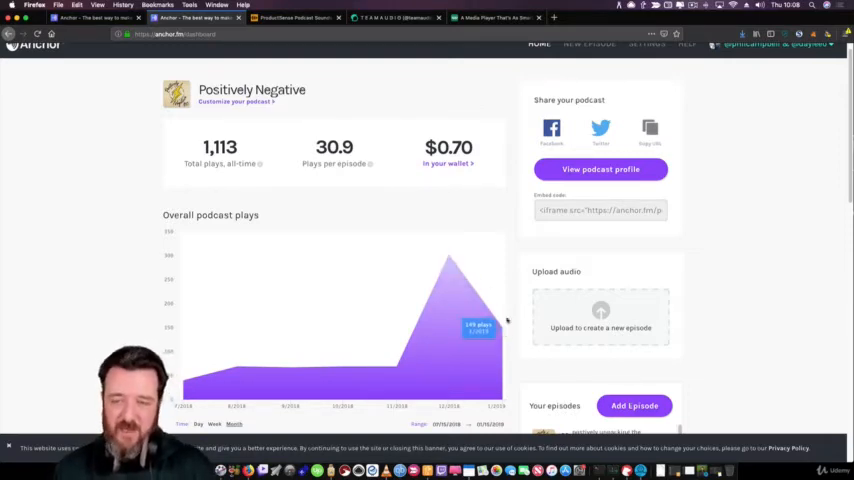
pyautogui.scroll(-3)
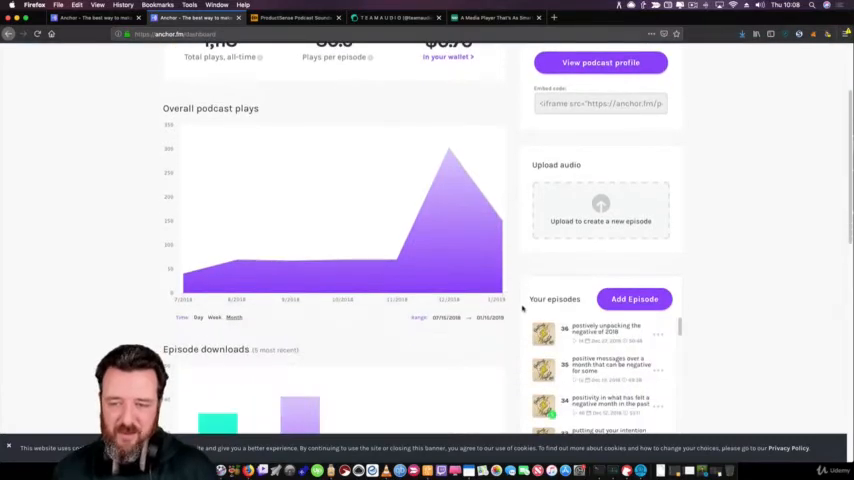
pyautogui.scroll(-3)
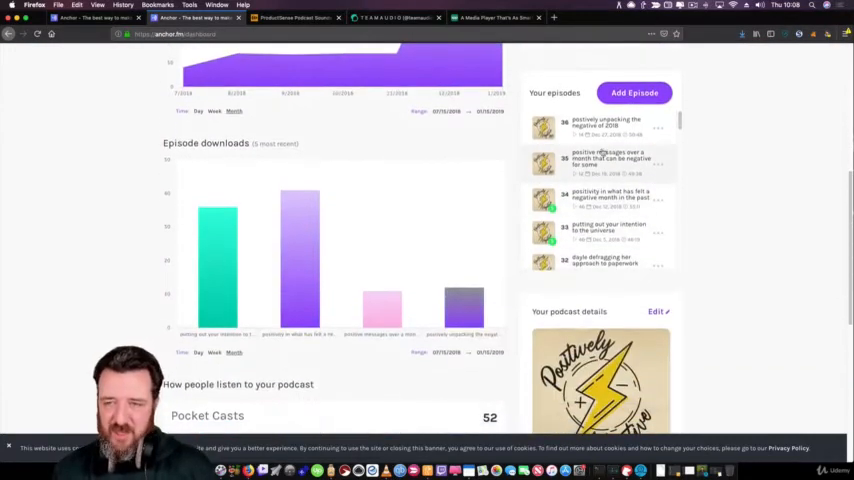
pyautogui.scroll(-3)
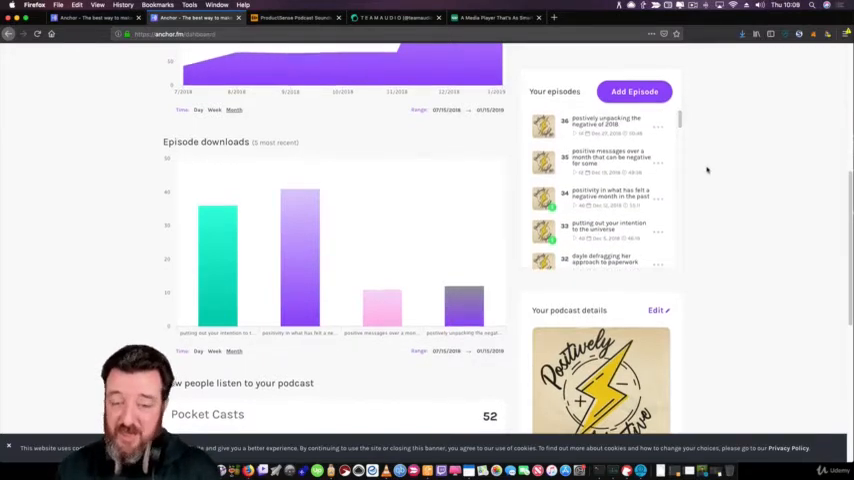
pyautogui.scroll(-3)
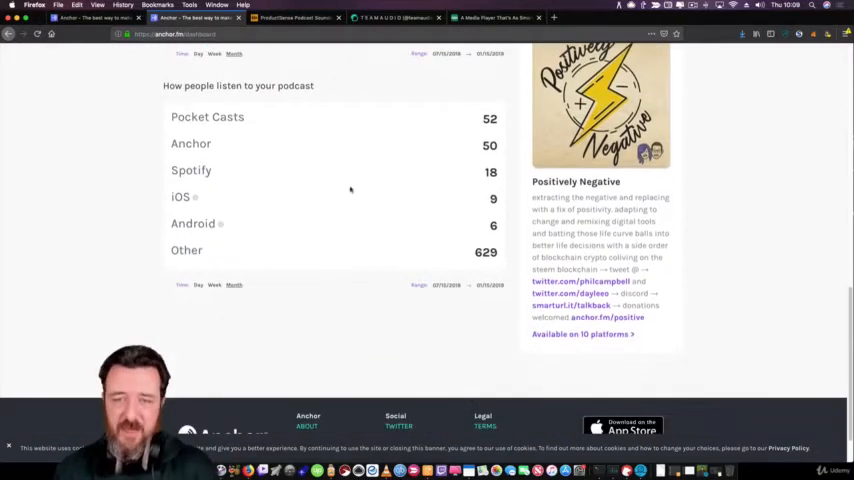
pyautogui.moveTo(242, 156)
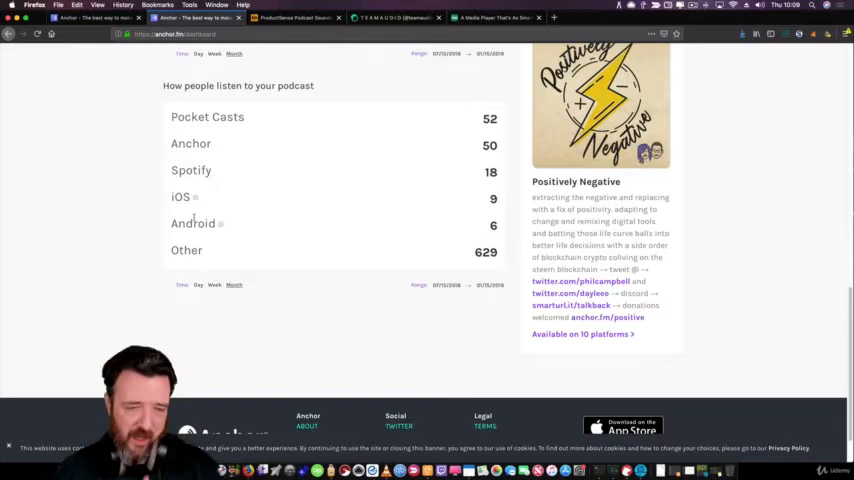
pyautogui.scroll(3)
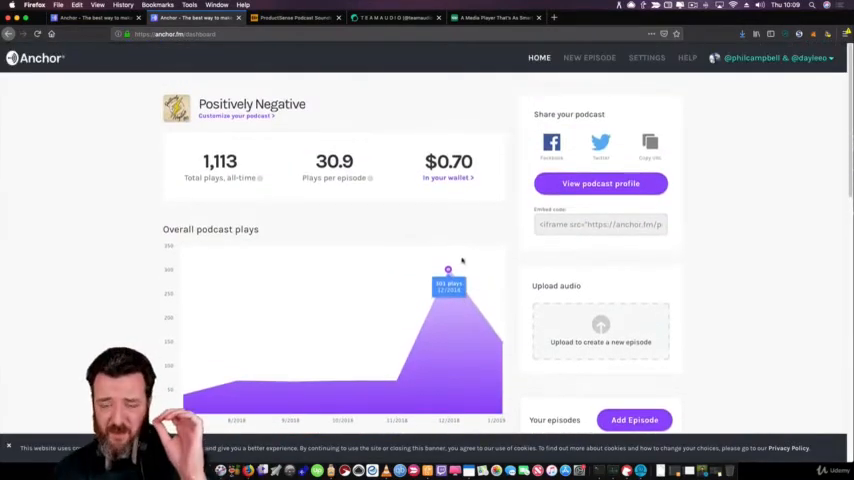
pyautogui.click(646, 56)
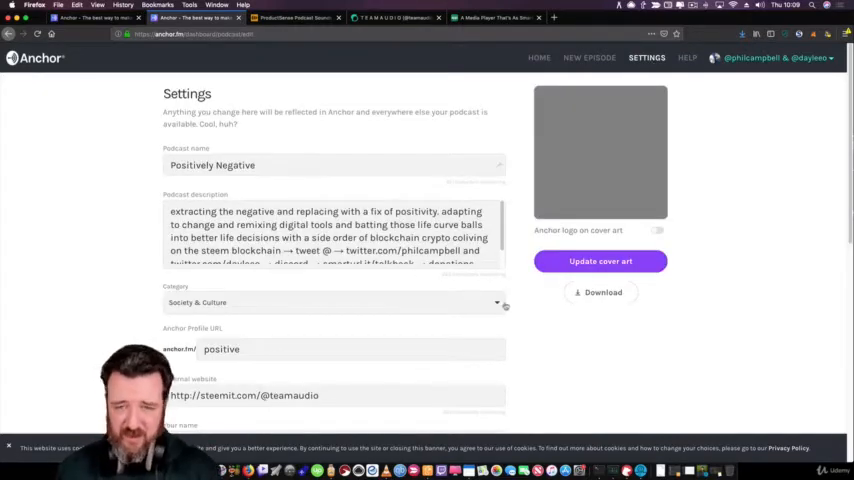
pyautogui.scroll(-3)
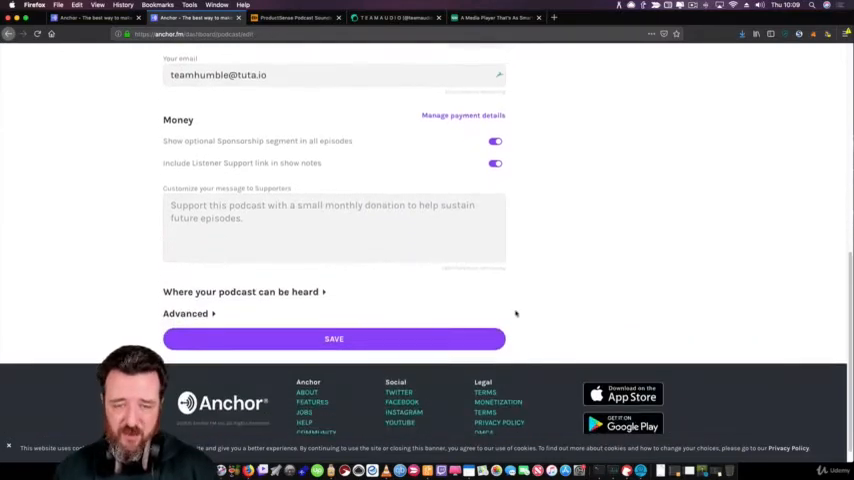
pyautogui.scroll(-3)
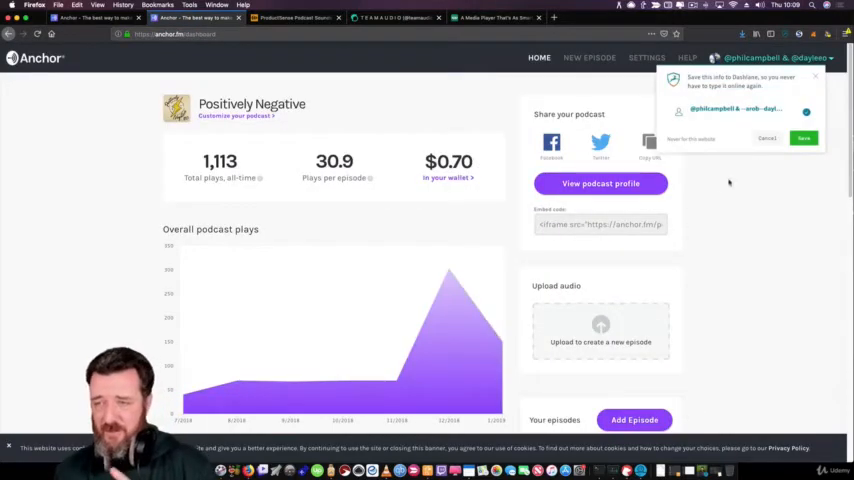
# Step: Scroll the dashboard down to Your episodes and the 'positivity in what has felt a negative month' episode
pyautogui.scroll(-3)
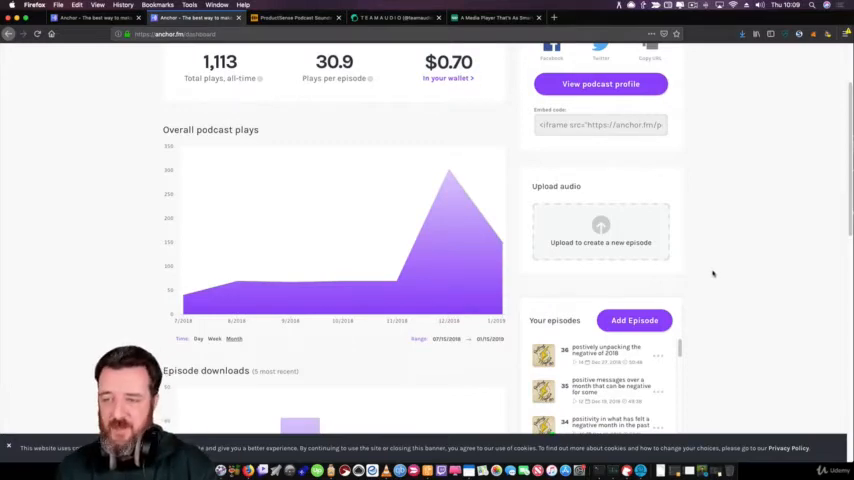
pyautogui.scroll(-3)
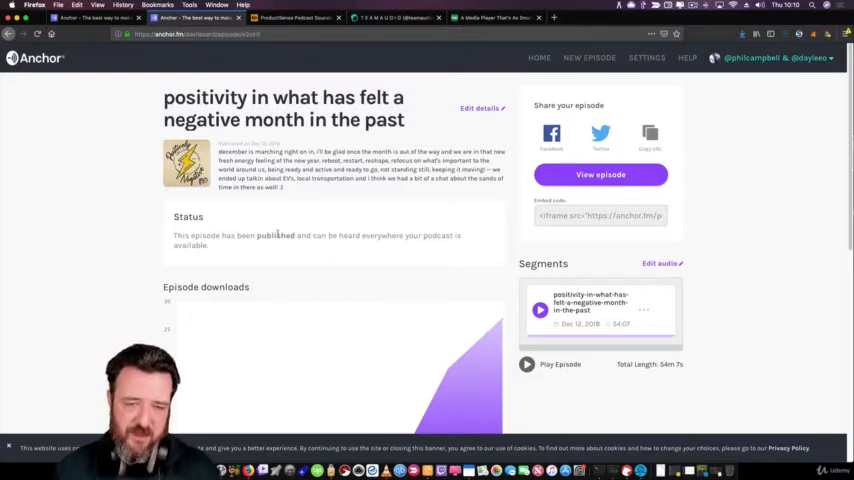
# Step: Scroll down the episode page toward the View podcast profile link
pyautogui.scroll(-3)
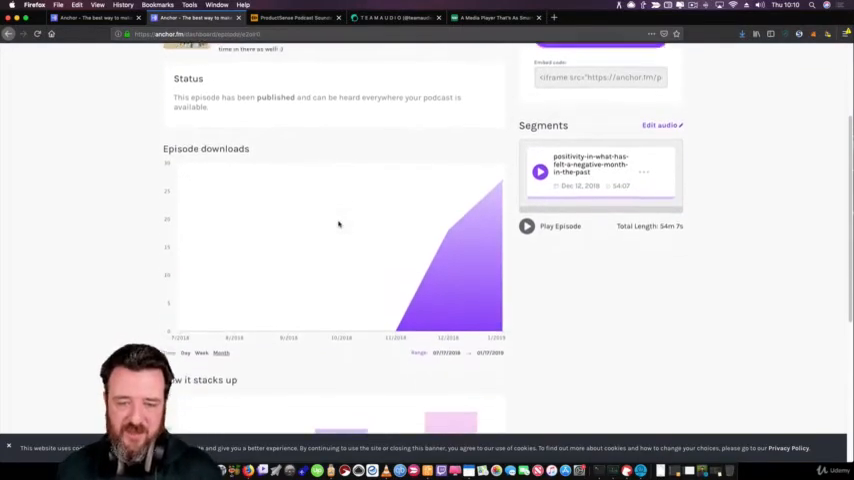
pyautogui.scroll(-3)
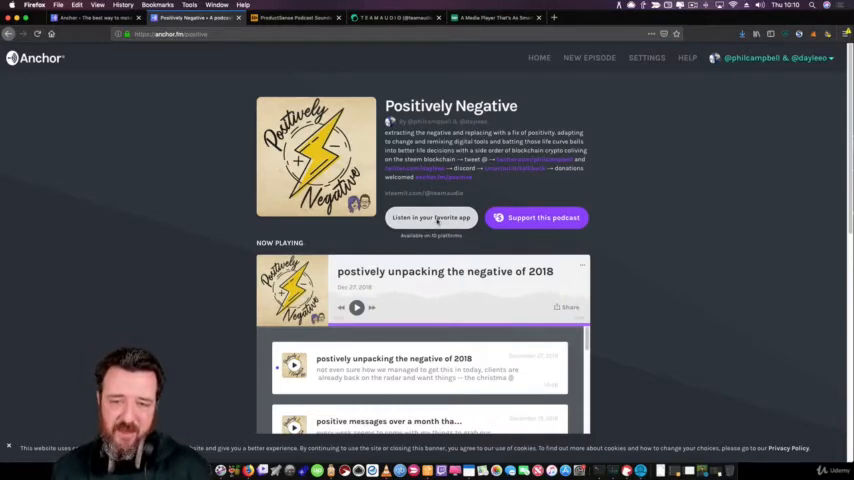
# Step: Bring up the Become a supporter form with monthly contribution options and payment fields
pyautogui.click(432, 216)
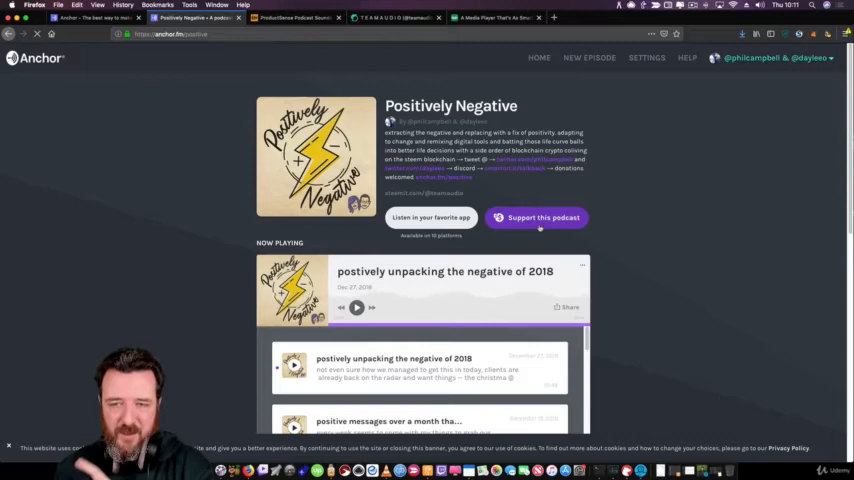
pyautogui.click(536, 216)
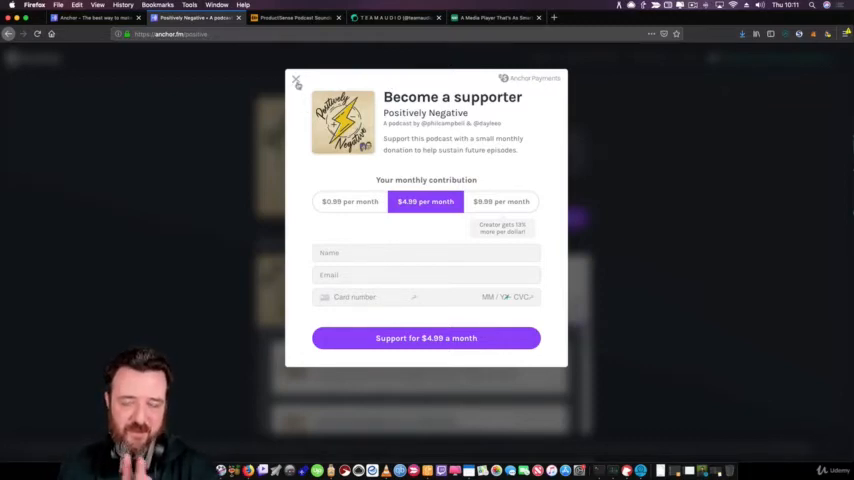
# Step: Close the Become a supporter dialog to return to the public podcast page
pyautogui.click(296, 80)
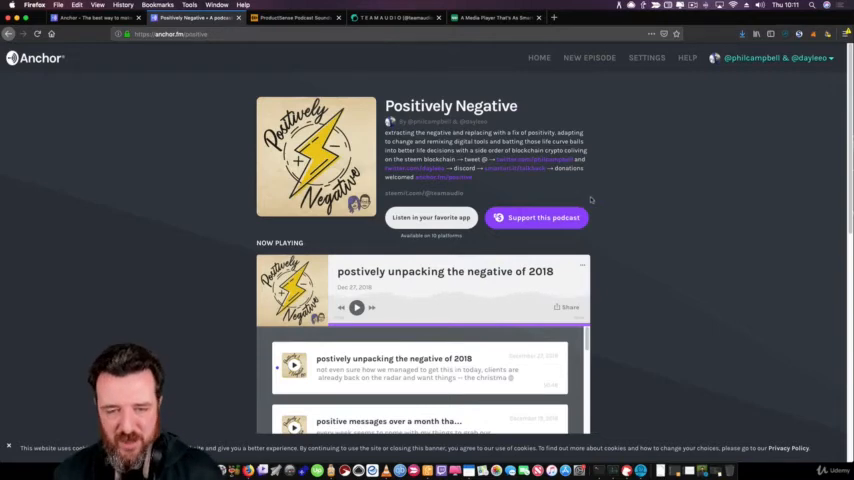
# Step: Show the share panel with link and embed code for 'positively unpacking the negative of 2018'
pyautogui.scroll(-3)
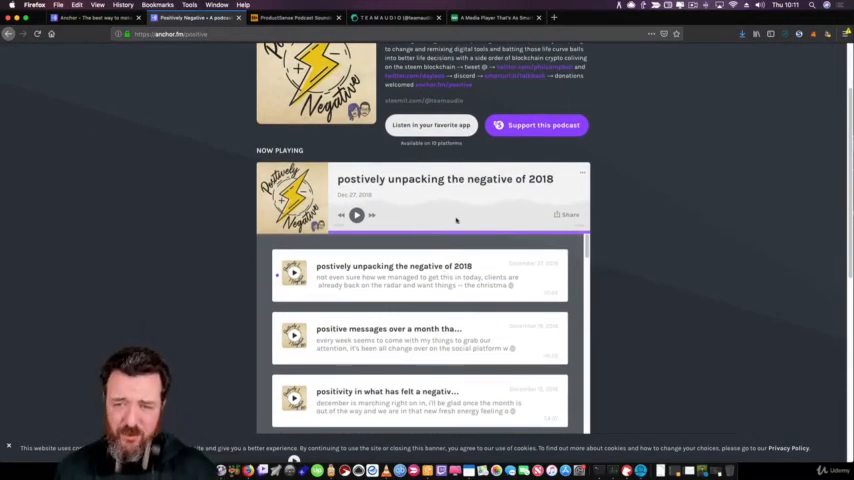
pyautogui.scroll(3)
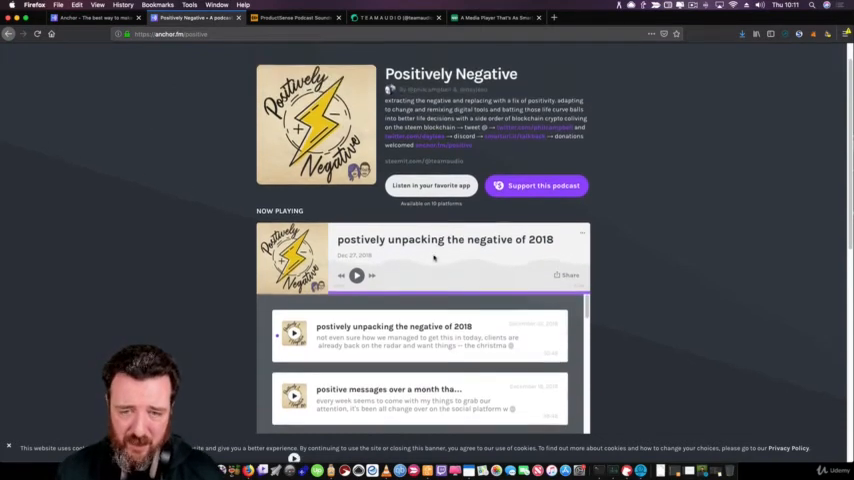
pyautogui.click(356, 278)
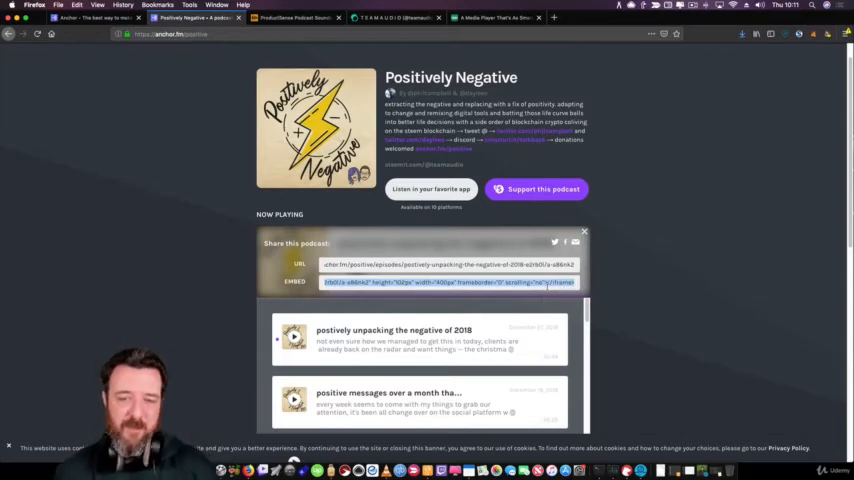
pyautogui.moveTo(618, 254)
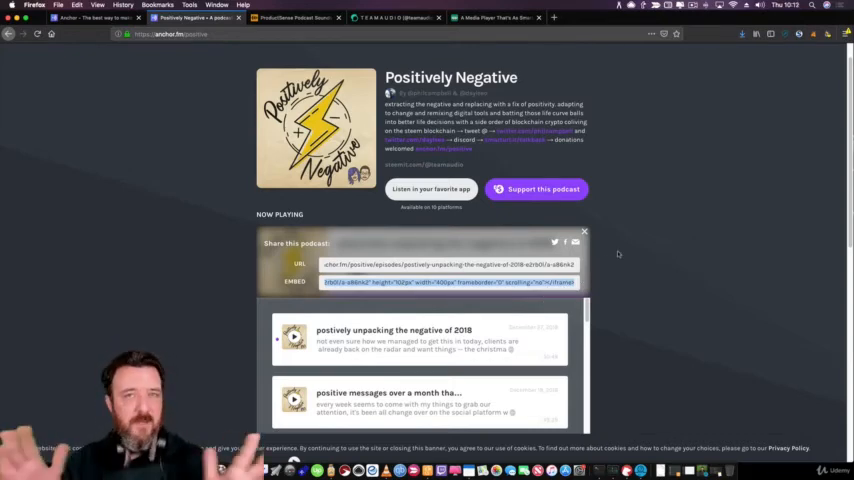